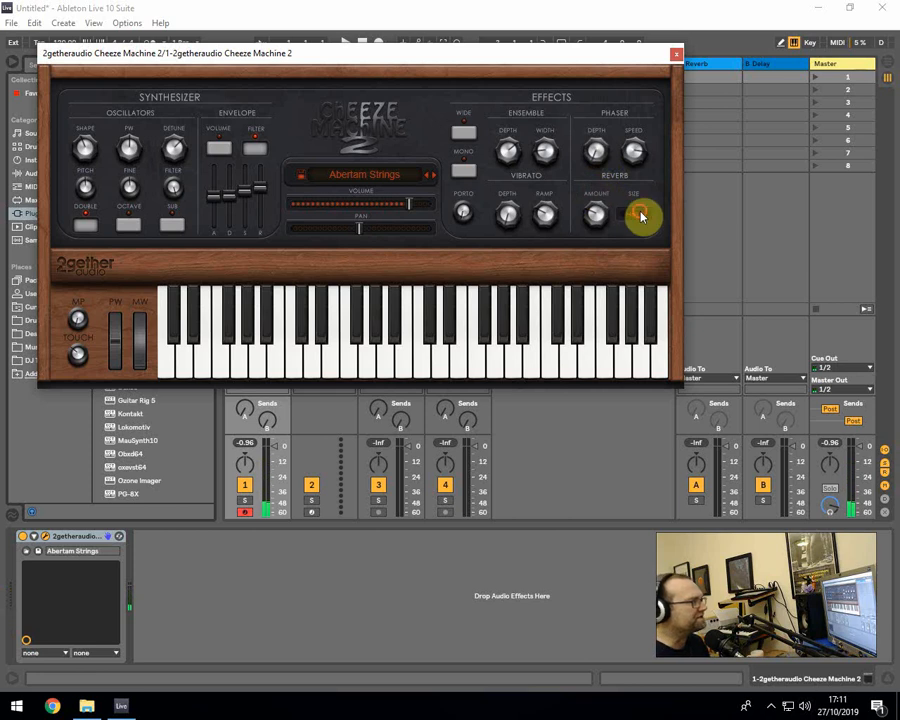
Set the reverb size to Hall 1 and load the Grabetto Strings preset.
click(633, 213)
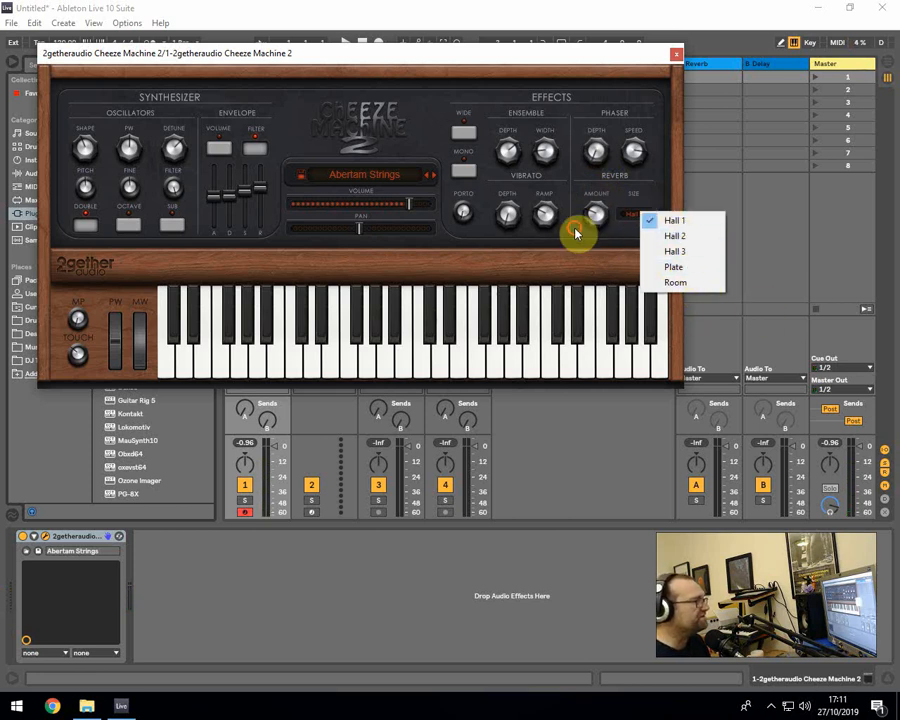
click(674, 220)
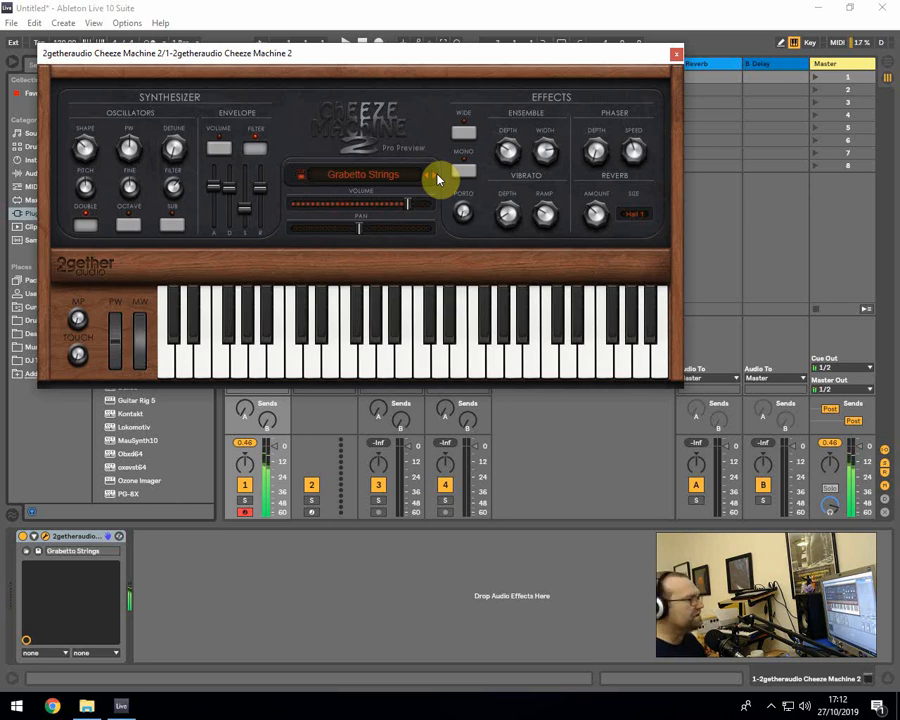
Load the Delamere Dynamic Bass preset from the Bass presets menu.
click(430, 175)
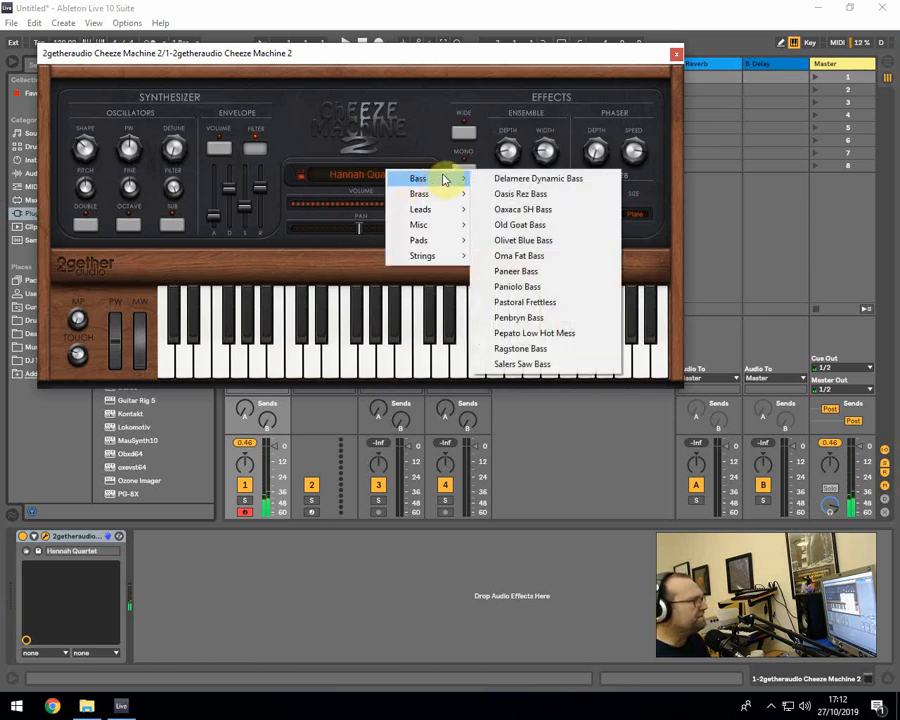
click(538, 178)
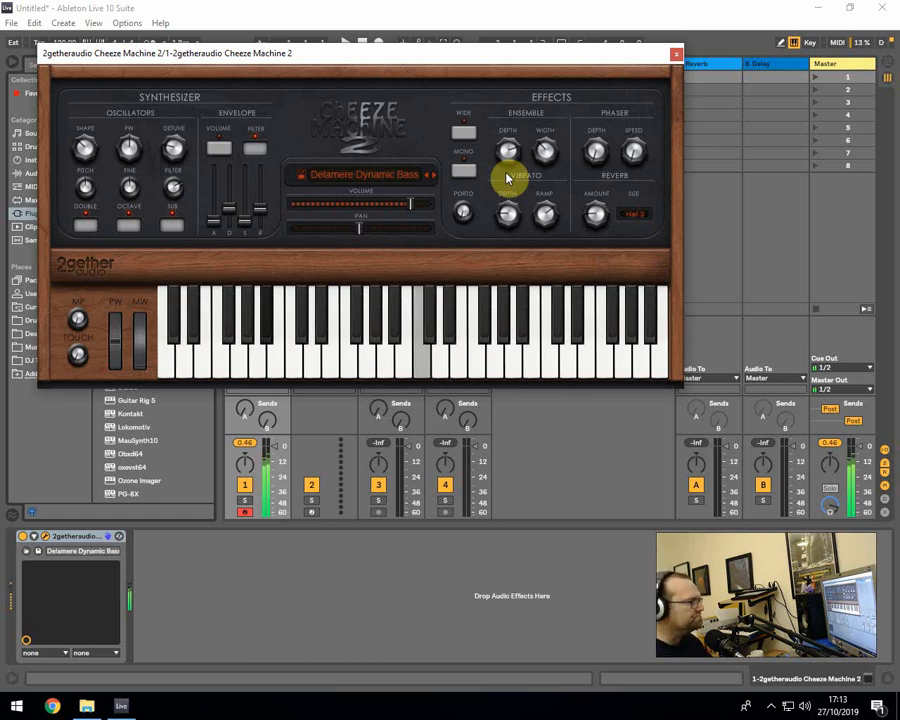
click(365, 340)
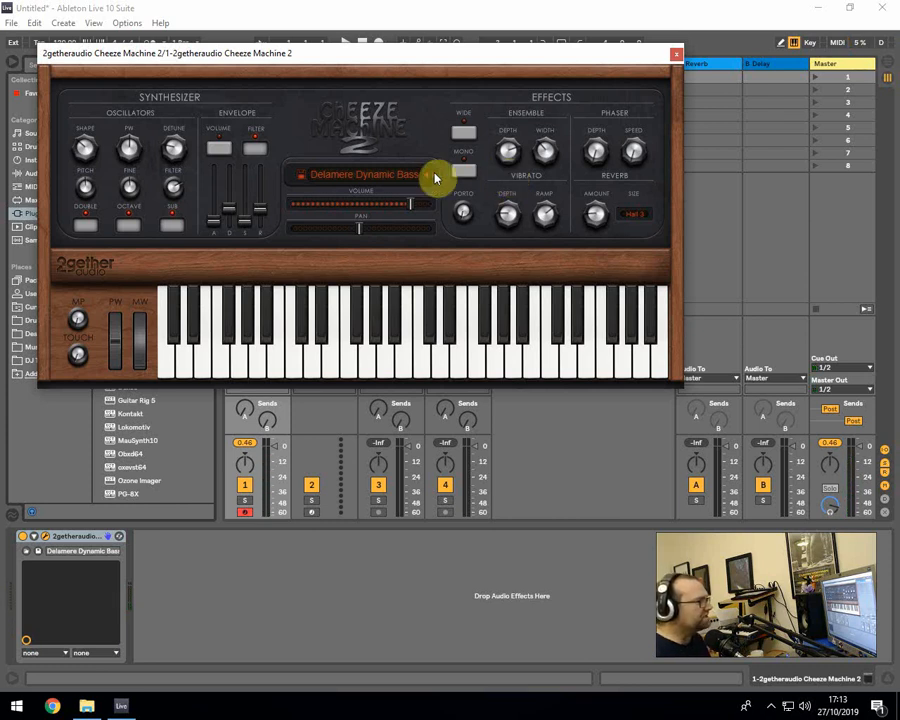
mouse_move(637, 105)
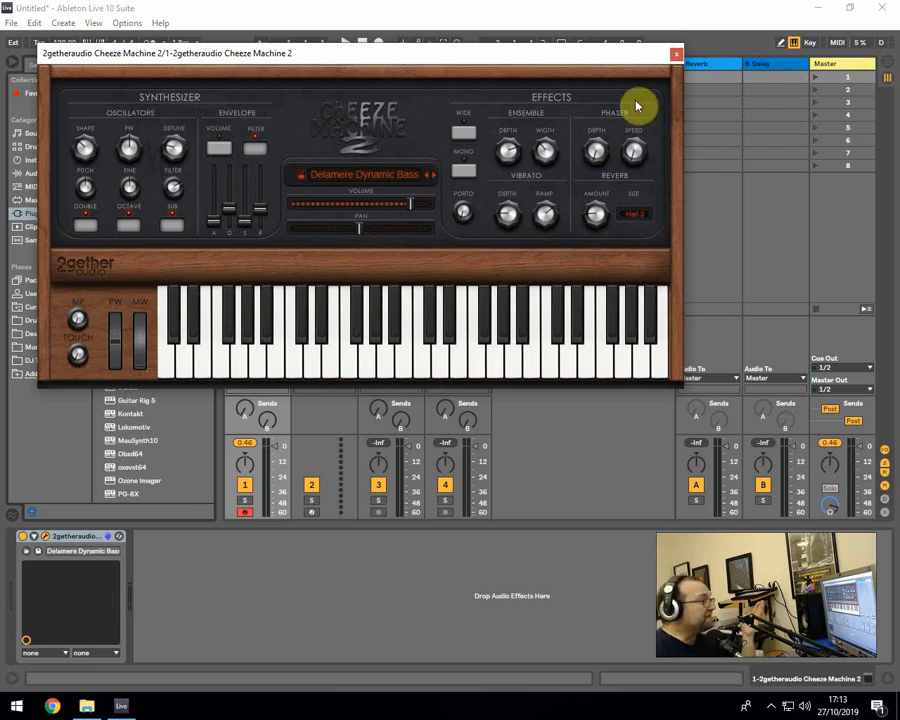
Close the synth window and add a Ping Pong Delay after Cheeze Machine 2.
click(676, 54)
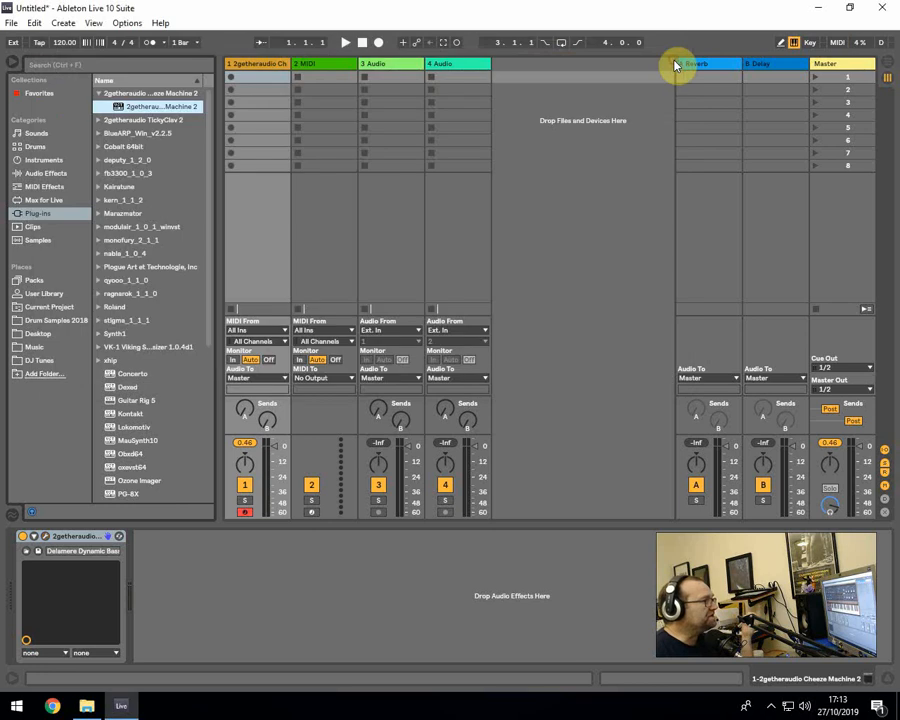
click(45, 173)
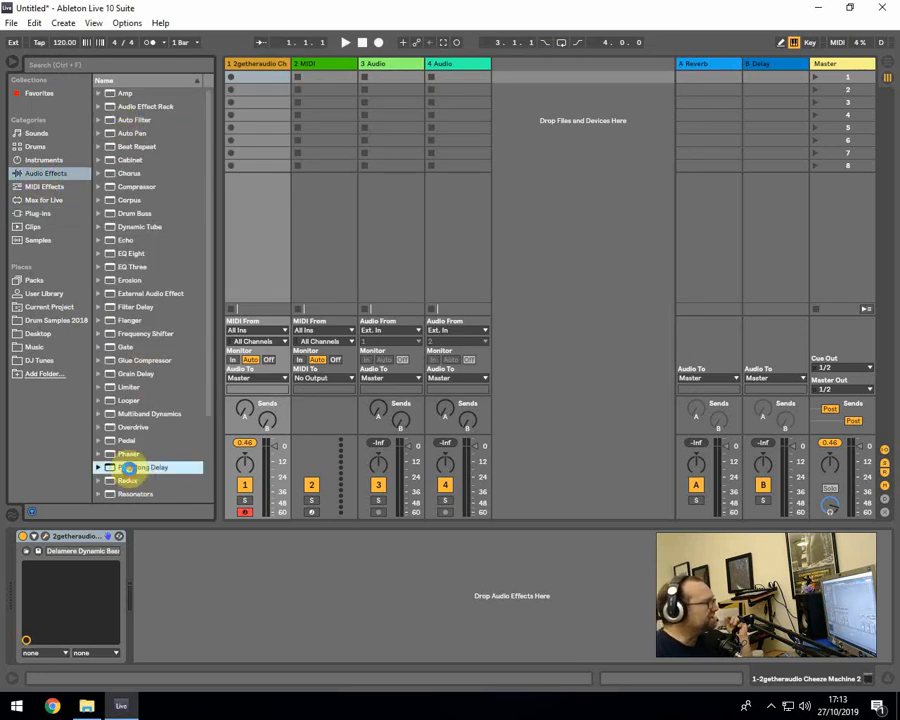
double_click(141, 467)
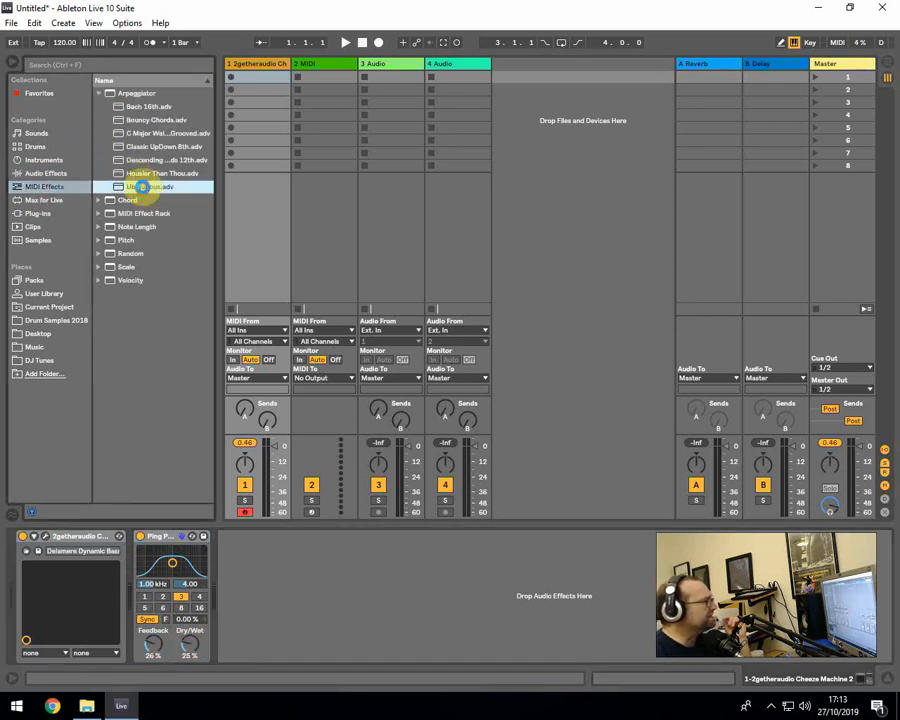
Insert the Ubiquitous arpeggiator before the synth and switch to Olivet Blue Bass.
double_click(150, 187)
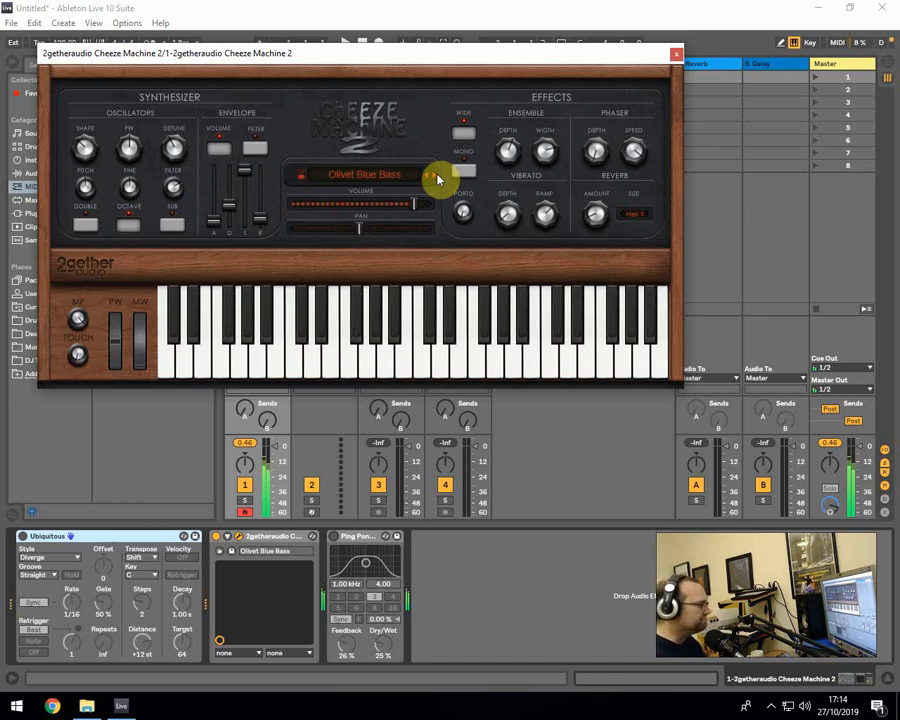
Step forward through bass presets to Pastoral Fretless, with reverb size at Room.
click(250, 345)
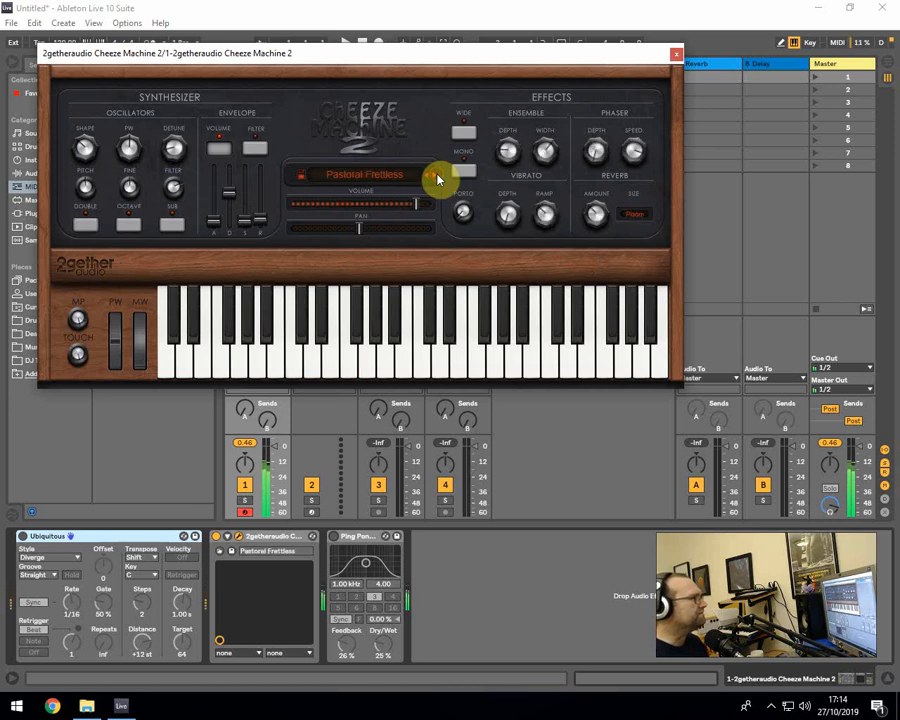
click(364, 174)
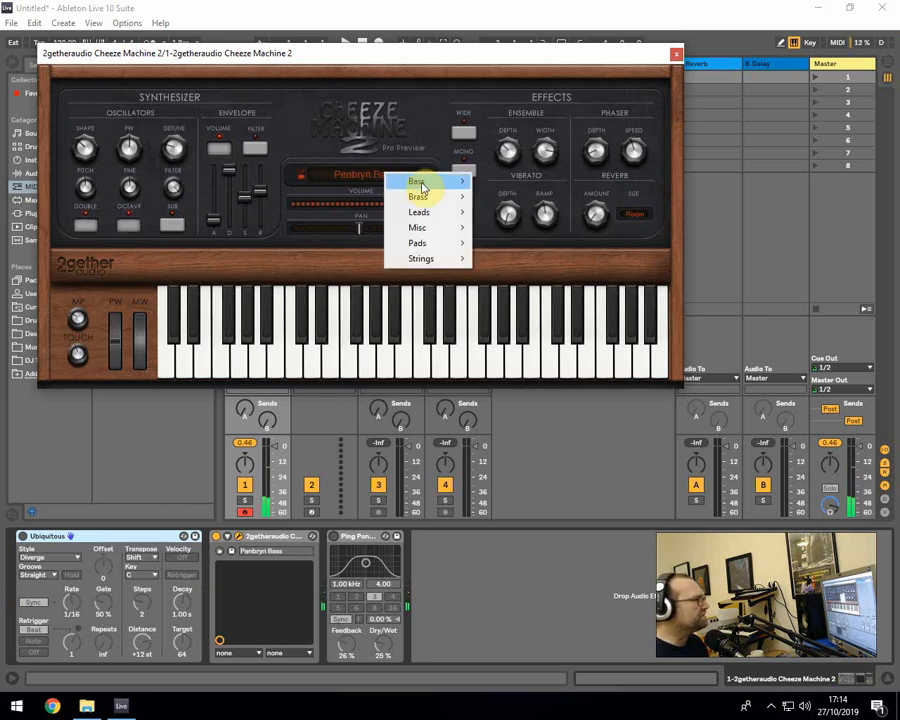
Pick Mono Lead from the Leads presets, then step on to Rezzy Lead.
click(418, 211)
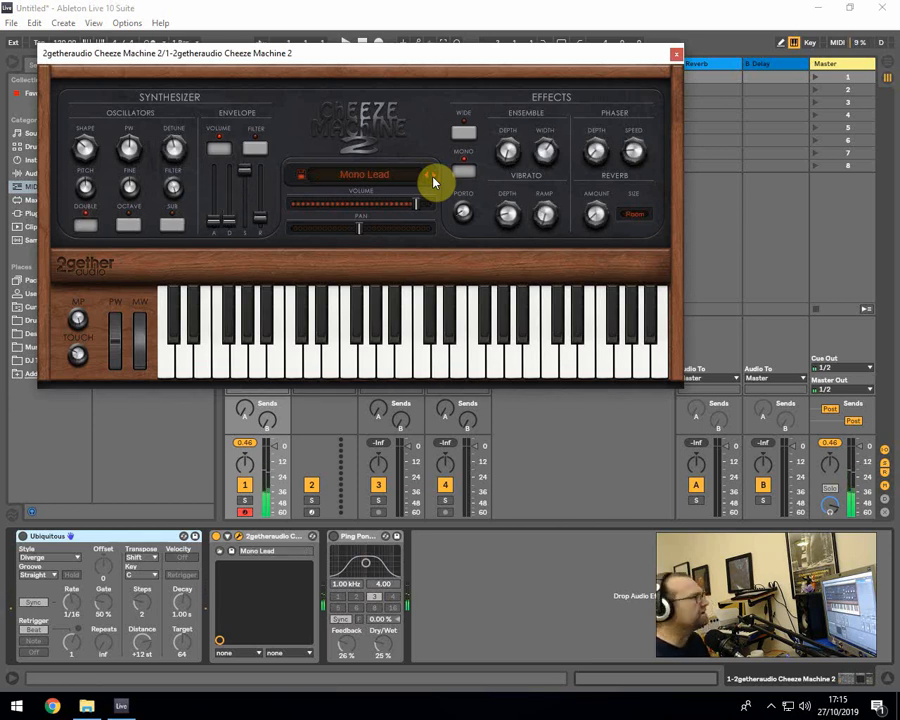
click(429, 175)
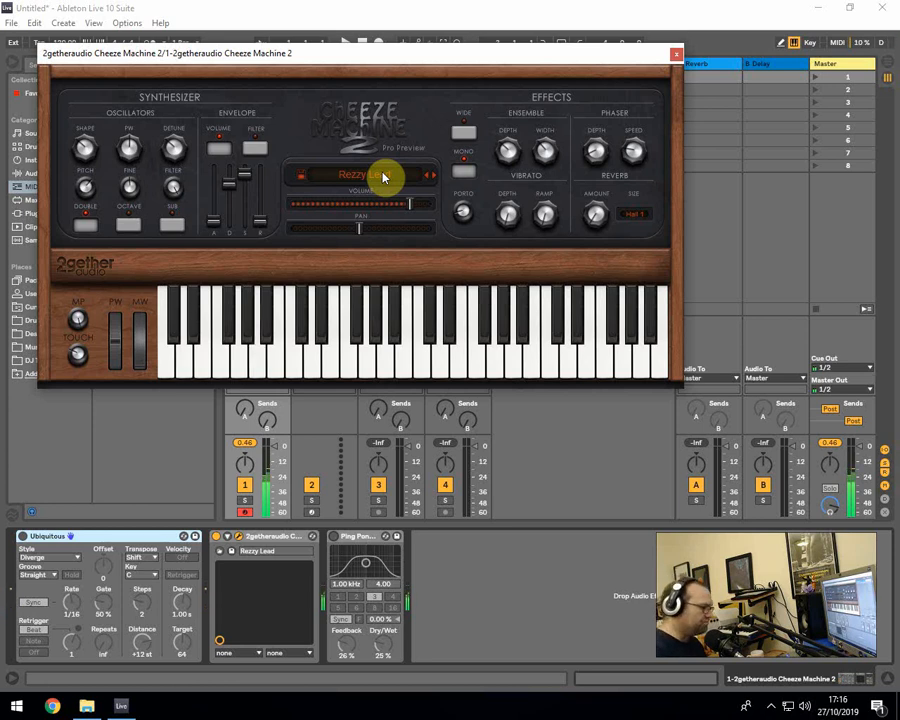
Load Granbu String Pad from Pads, then step to Quarte-Vents Sqr Meal.
click(360, 174)
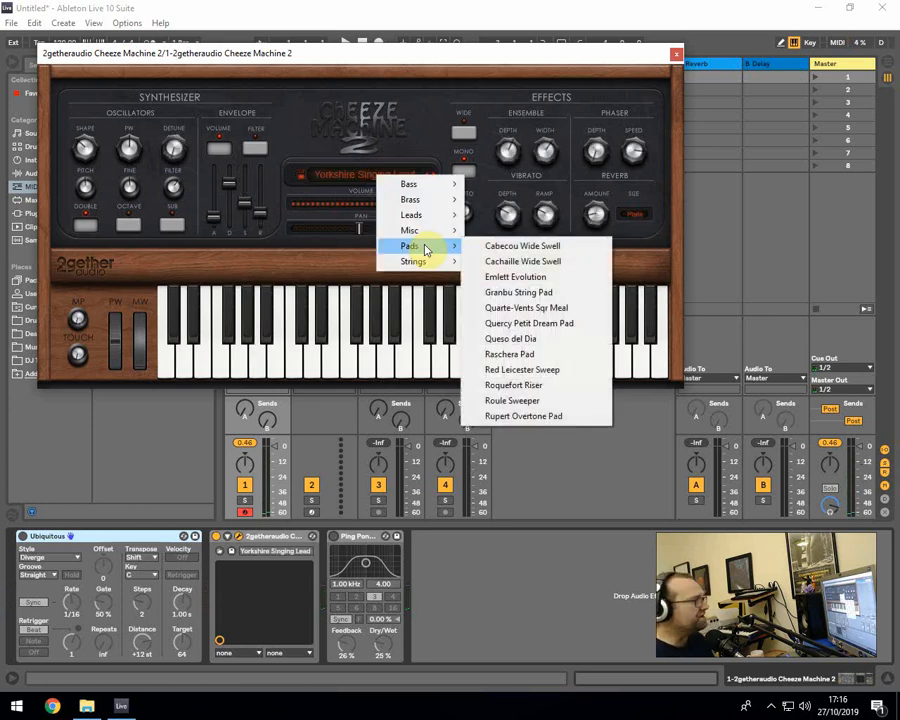
click(522, 245)
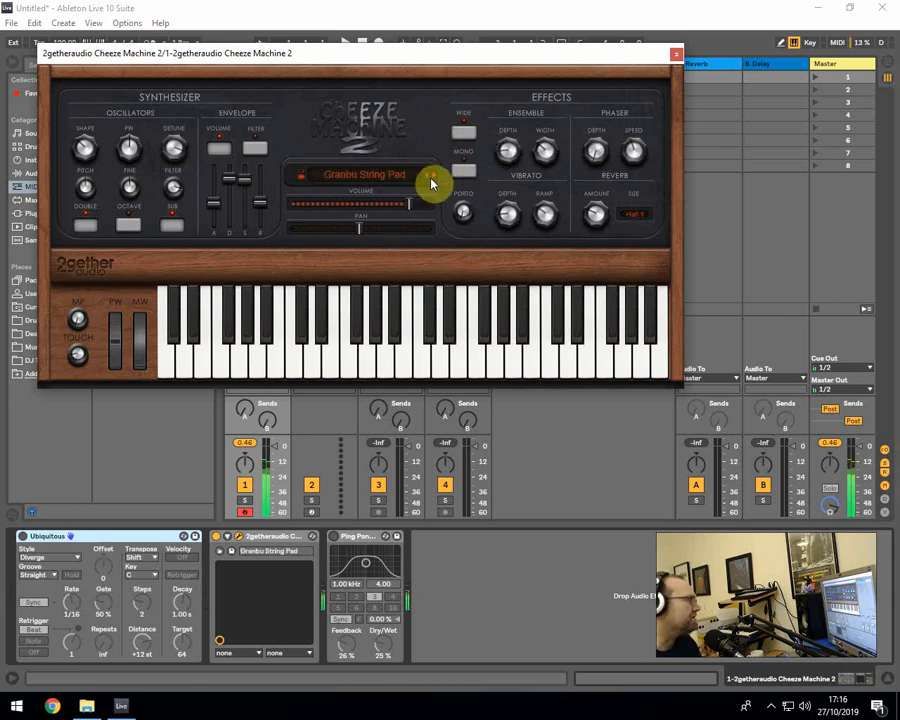
click(440, 182)
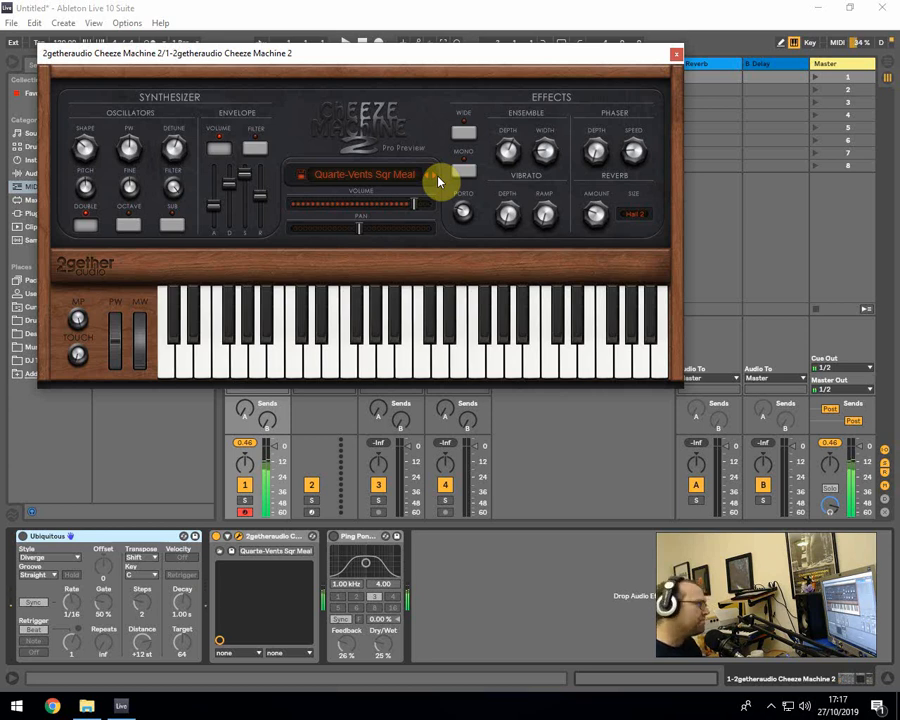
Step past Quercy Petit Dream Pad to the Raschera Pad preset.
click(431, 174)
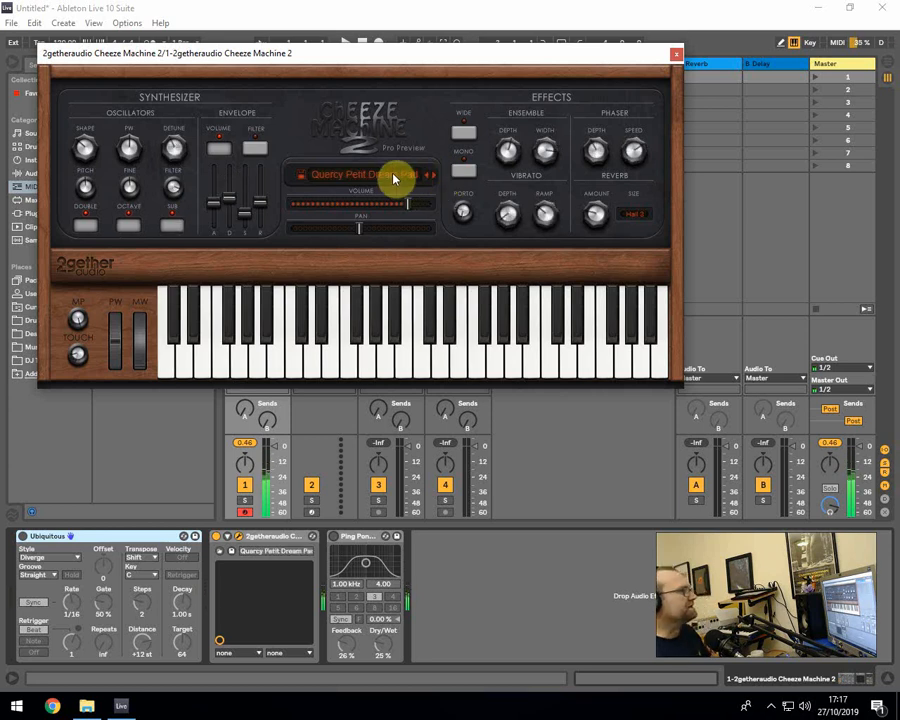
click(237, 350)
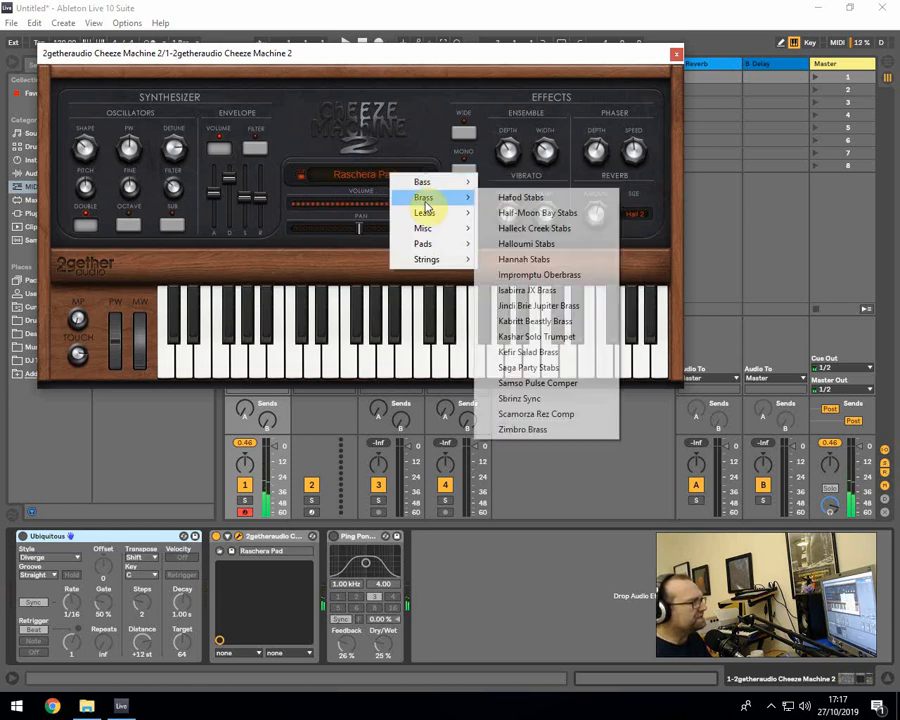
mouse_move(424, 212)
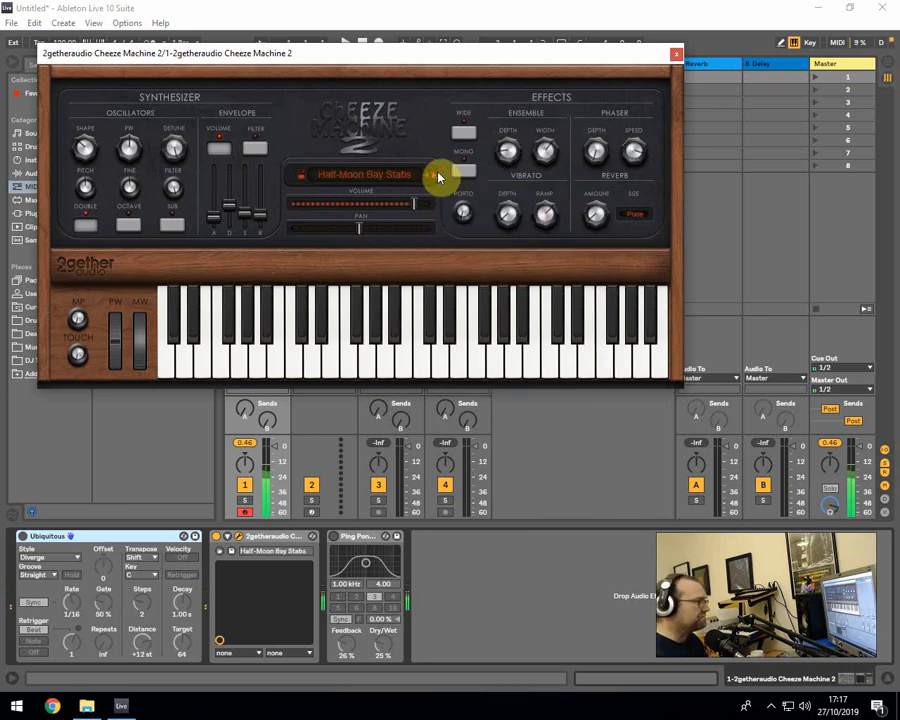
Step from Half-Moon Bay Stabs to Kabritt Beastly Brass and close the plugin window.
click(415, 350)
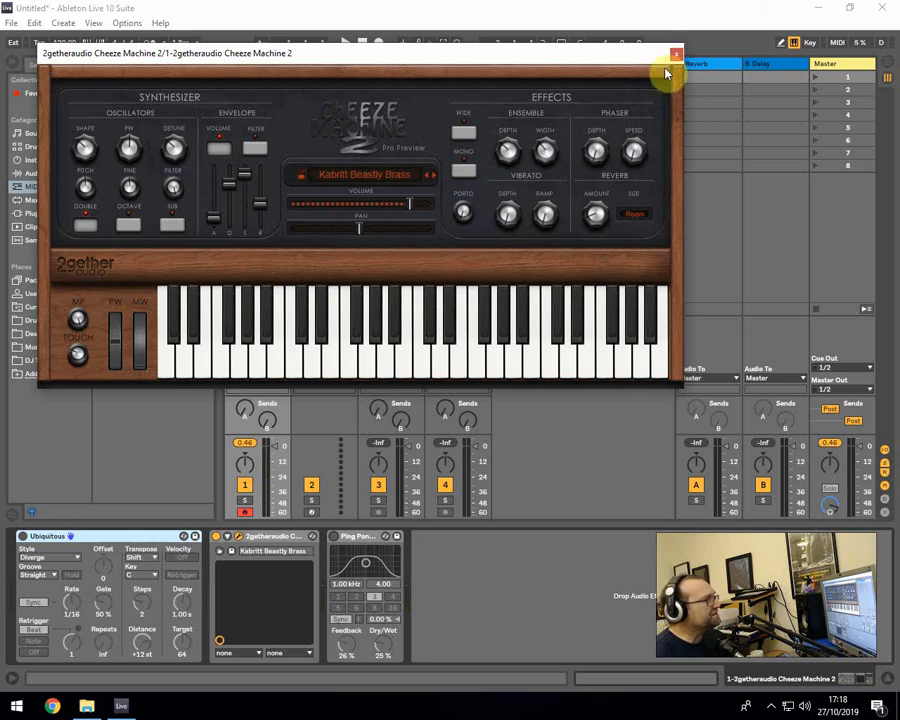
click(676, 53)
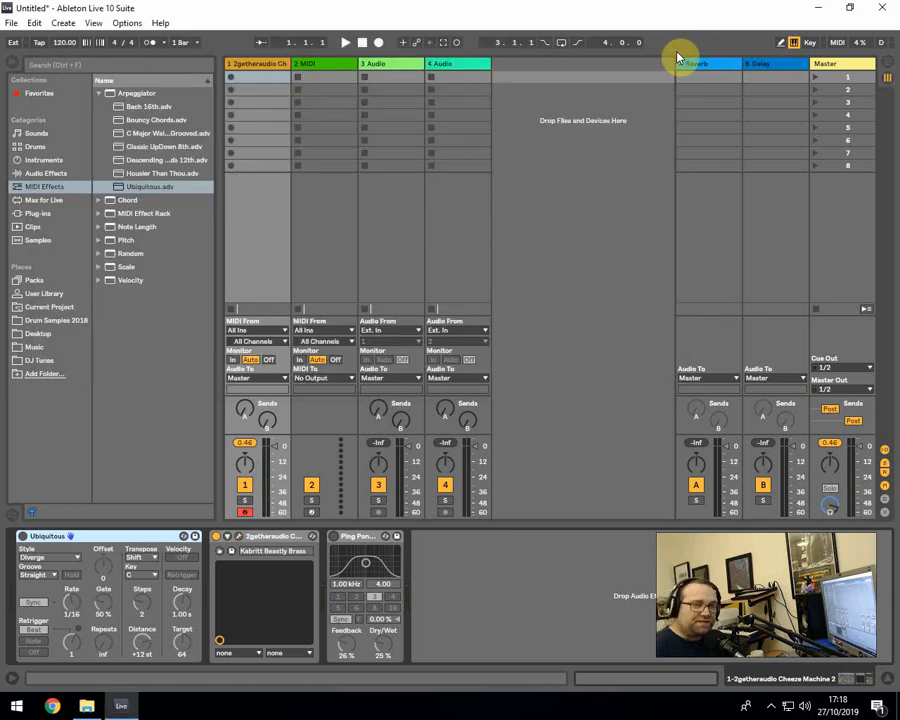